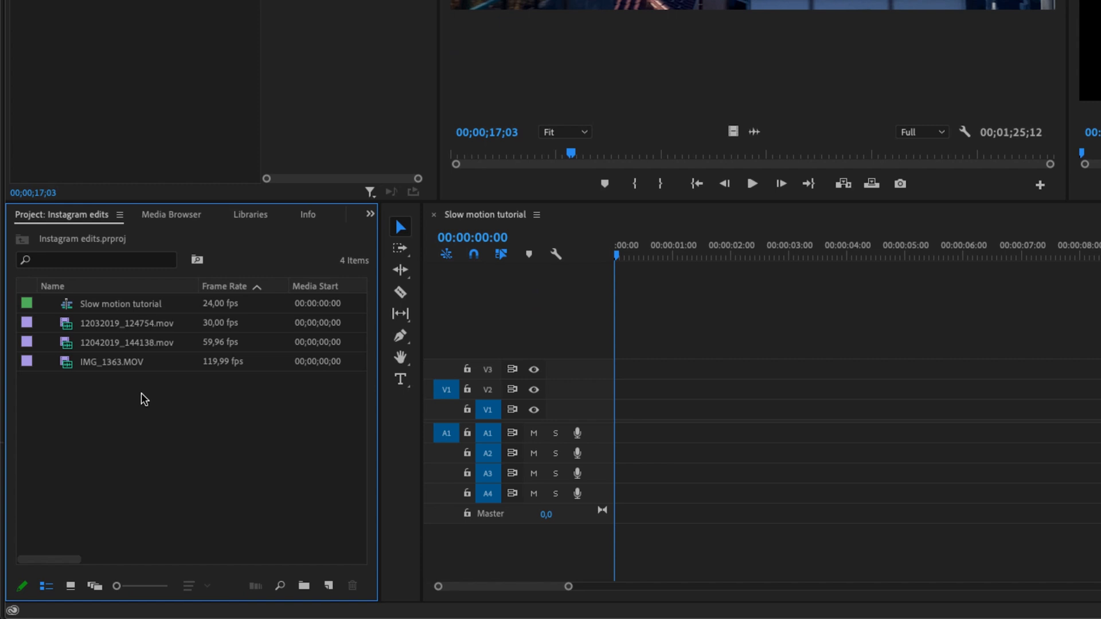
pyautogui.moveTo(119, 347)
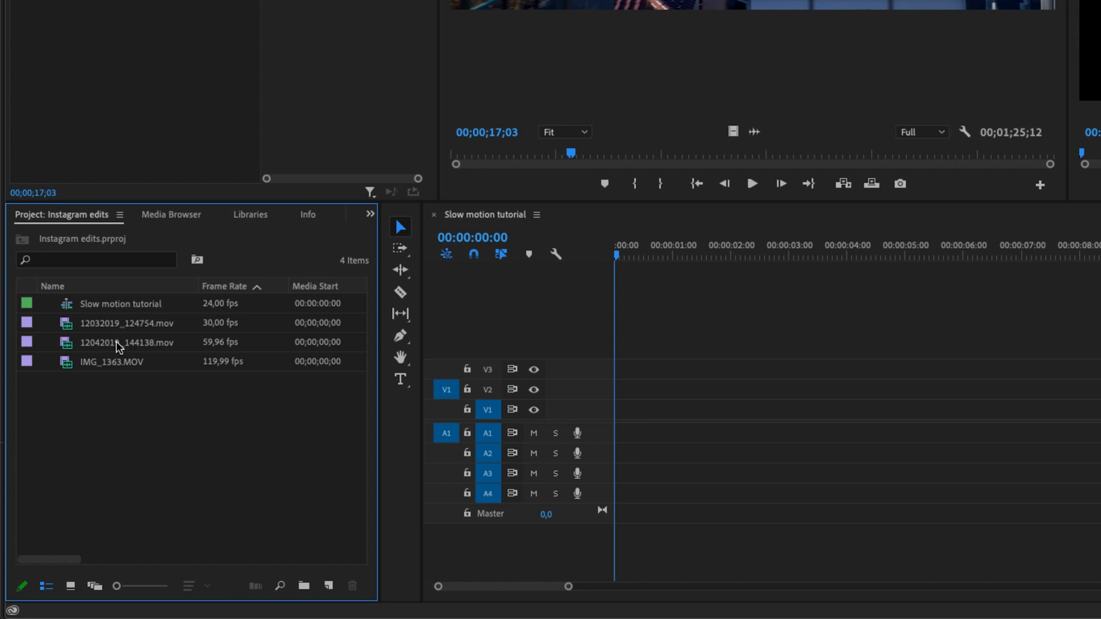
# - Label clips 12042019_144138.mov and IMG_1363.MOV yellow
pyautogui.rightClick(126, 343)
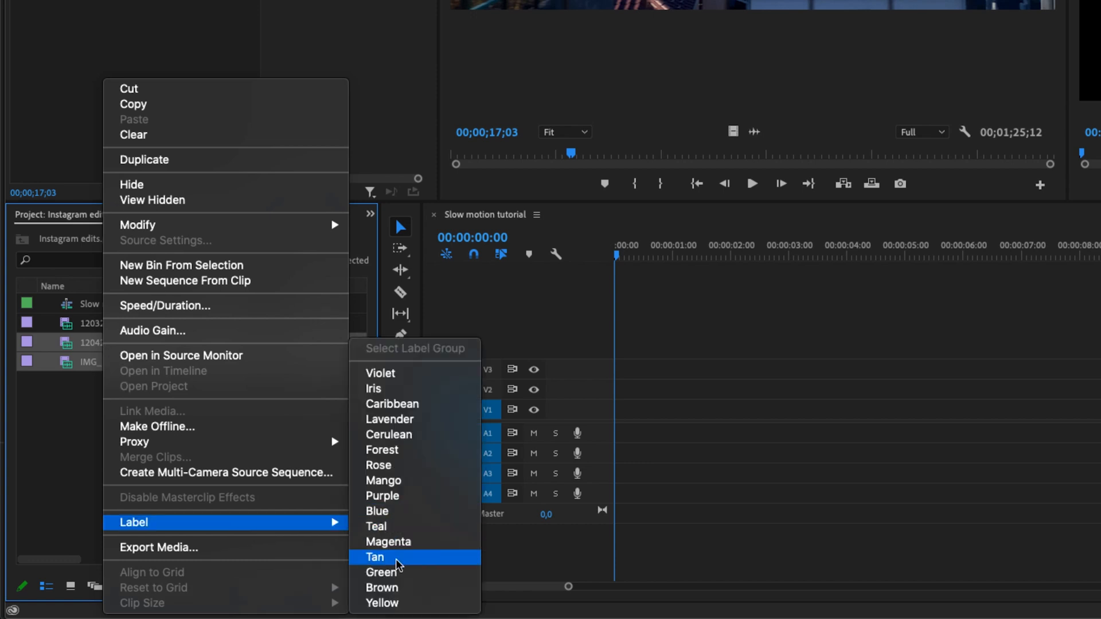
pyautogui.click(376, 557)
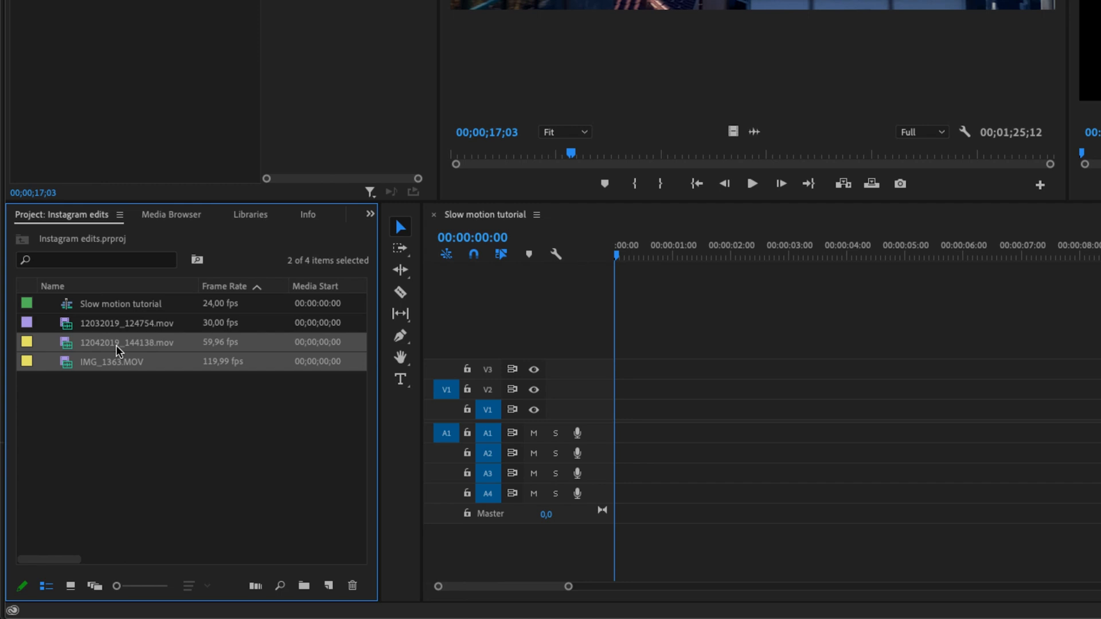
# - Interpret both high-fps clips with an assumed frame rate of 24 fps
pyautogui.rightClick(126, 343)
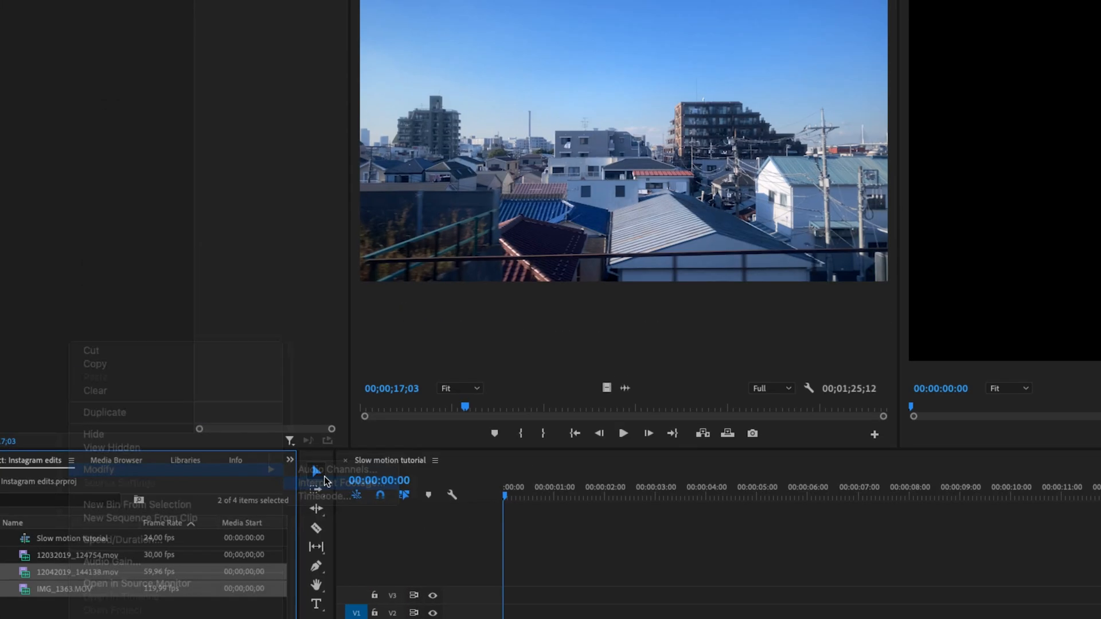
pyautogui.click(322, 483)
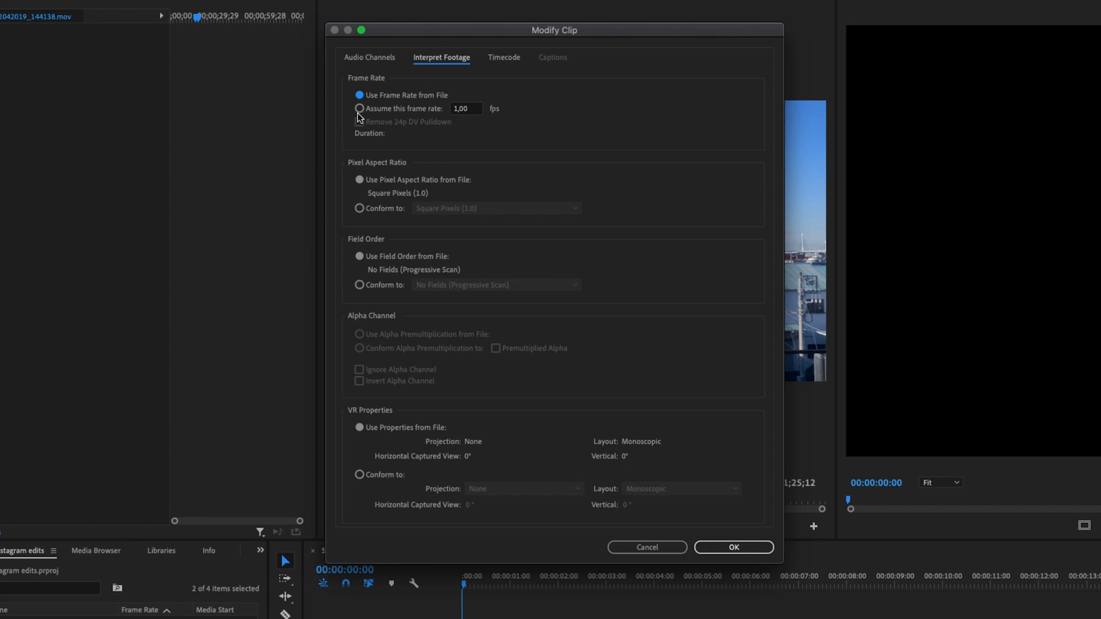
pyautogui.click(359, 108)
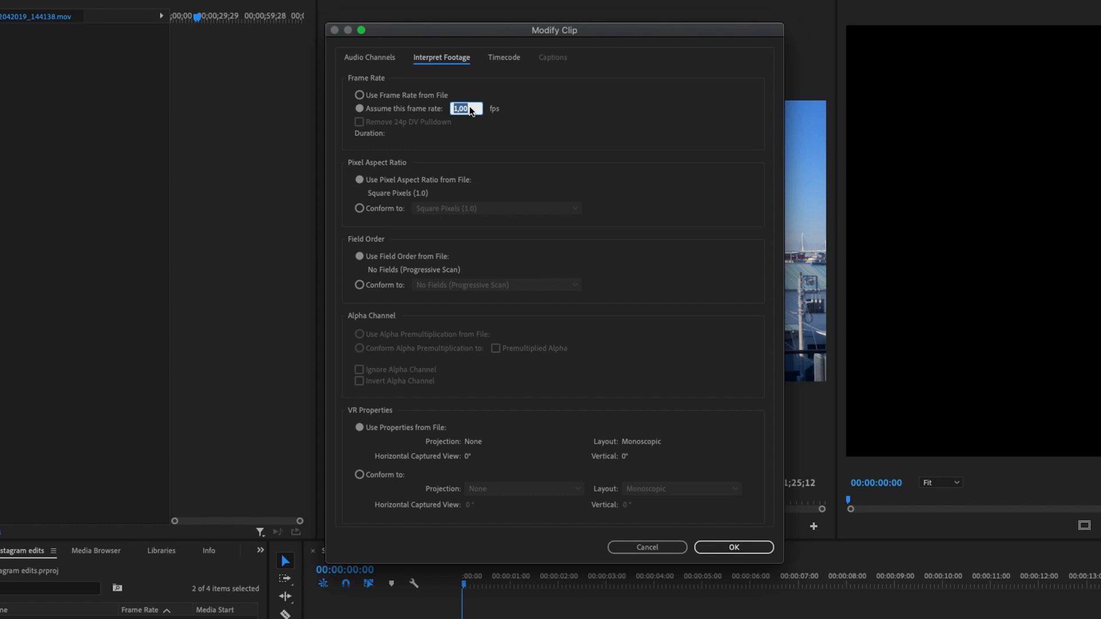
pyautogui.write('24')
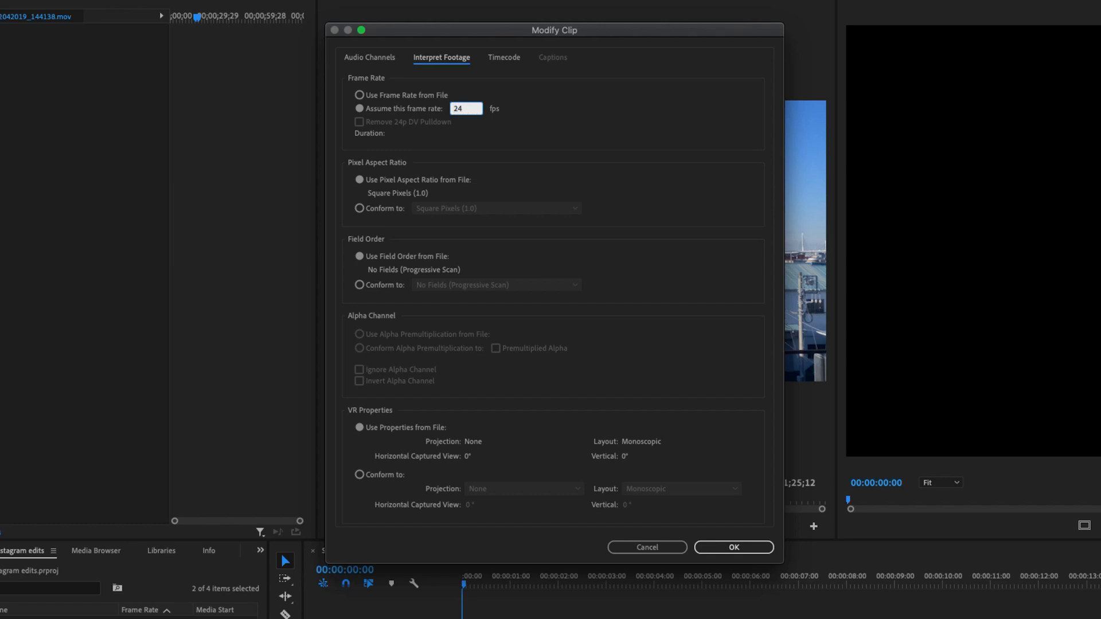
pyautogui.click(734, 547)
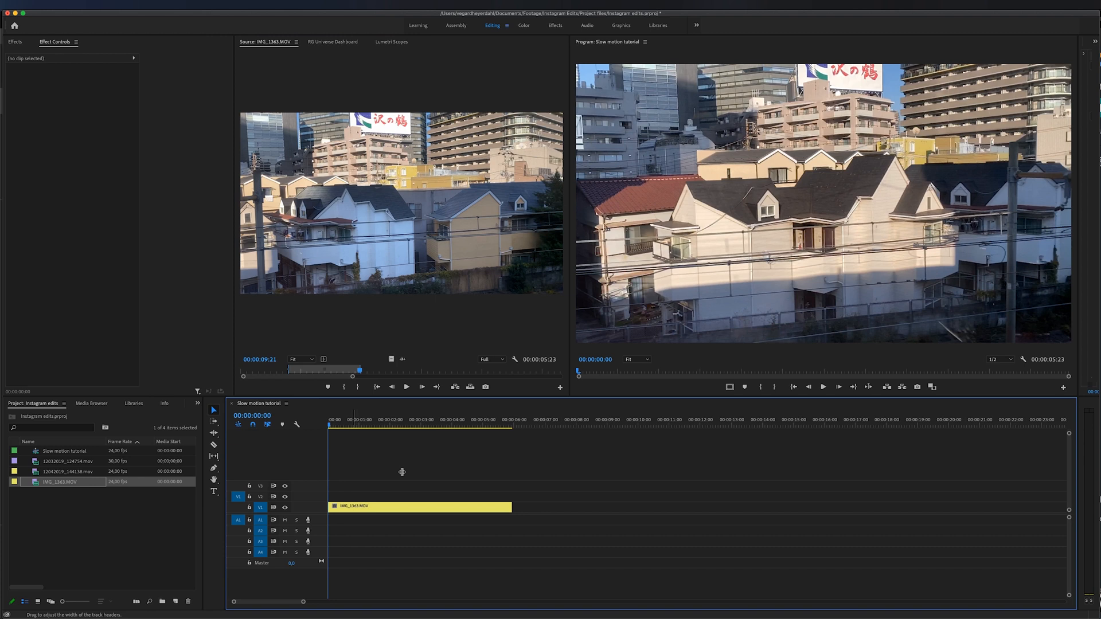
# - Preview the clips and drop 12042019_144138.mov onto V1 after IMG_1363.MOV
pyautogui.click(374, 419)
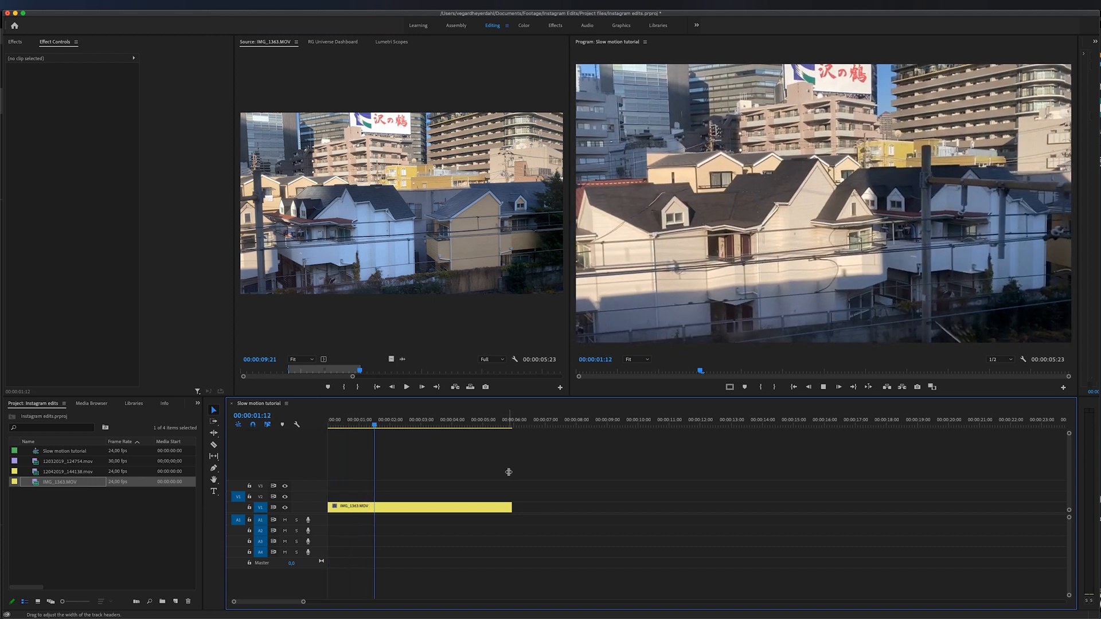
pyautogui.doubleClick(67, 471)
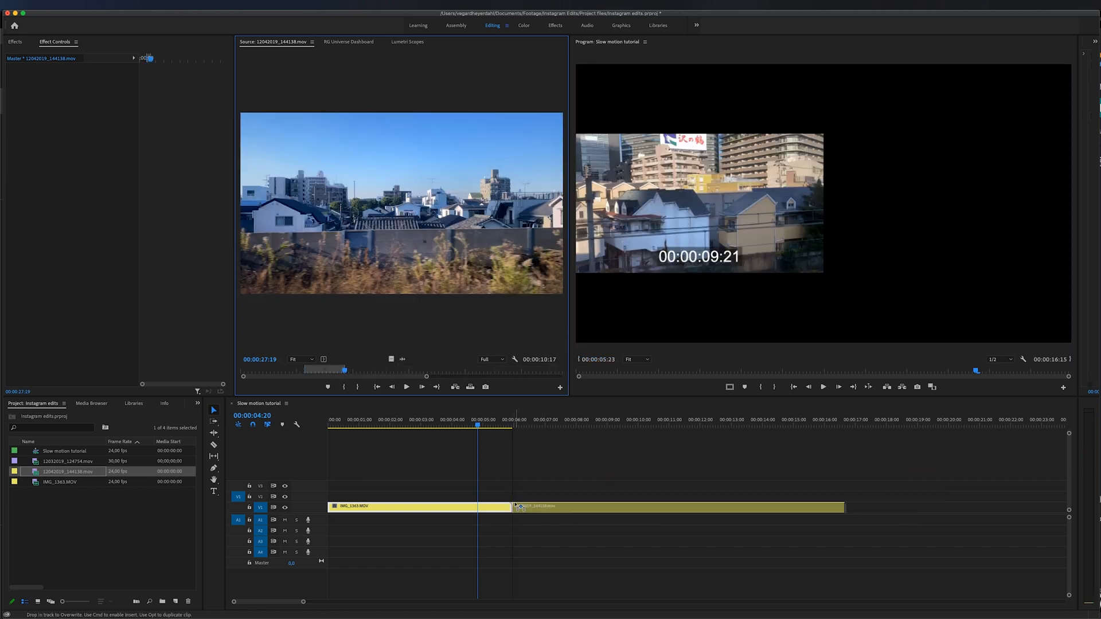
pyautogui.click(549, 426)
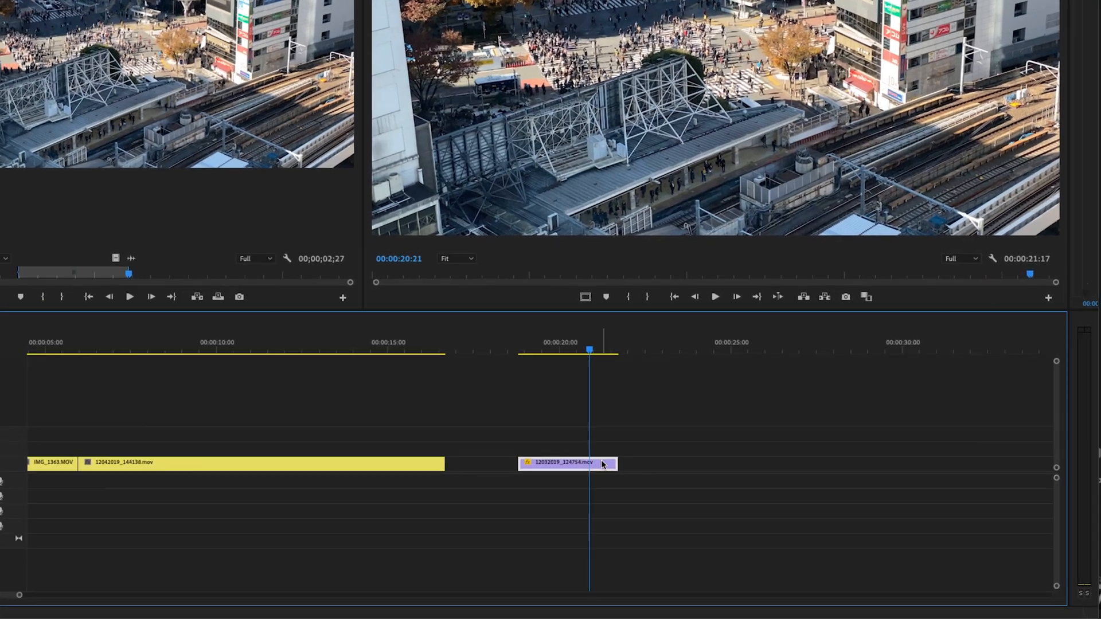
# - Set 12032019_124754.mov's Speed/Duration to 50% speed
pyautogui.rightClick(565, 462)
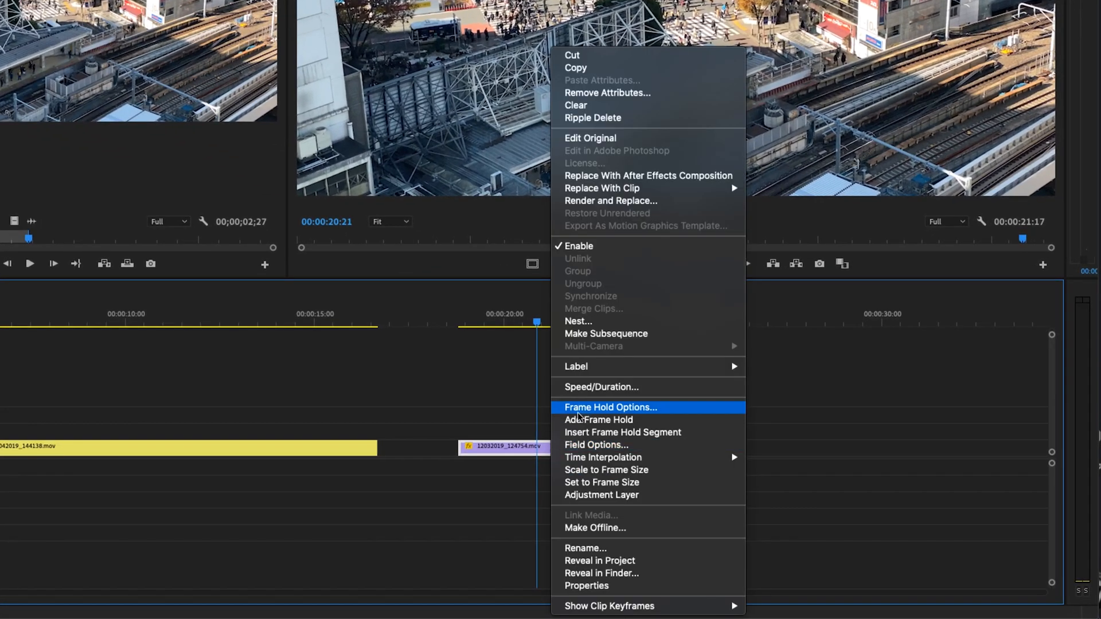
pyautogui.click(601, 387)
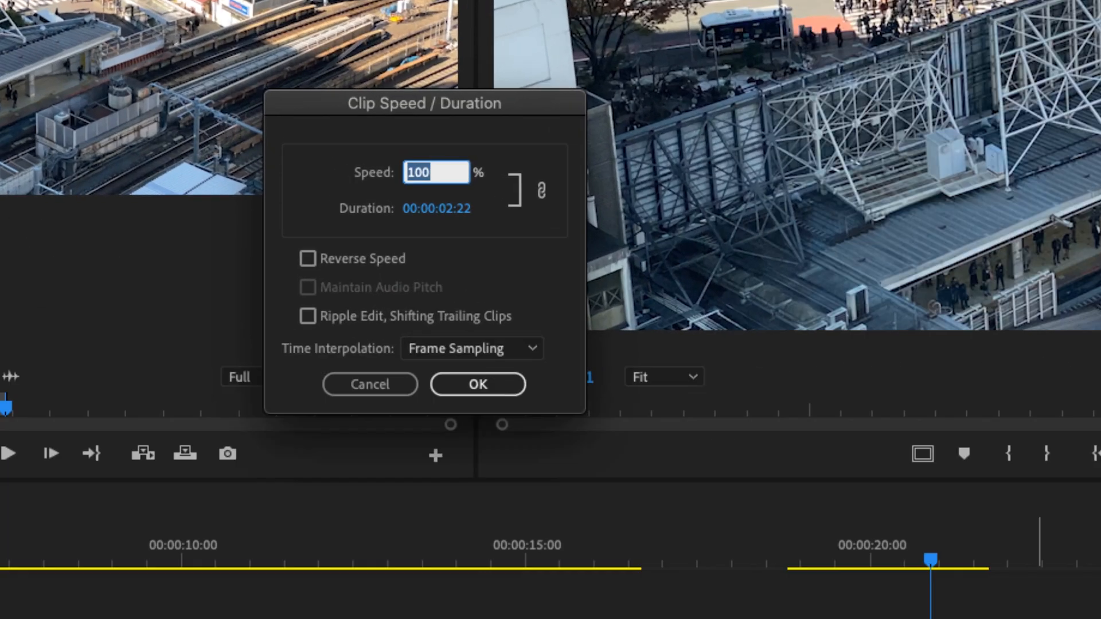
pyautogui.write('5')
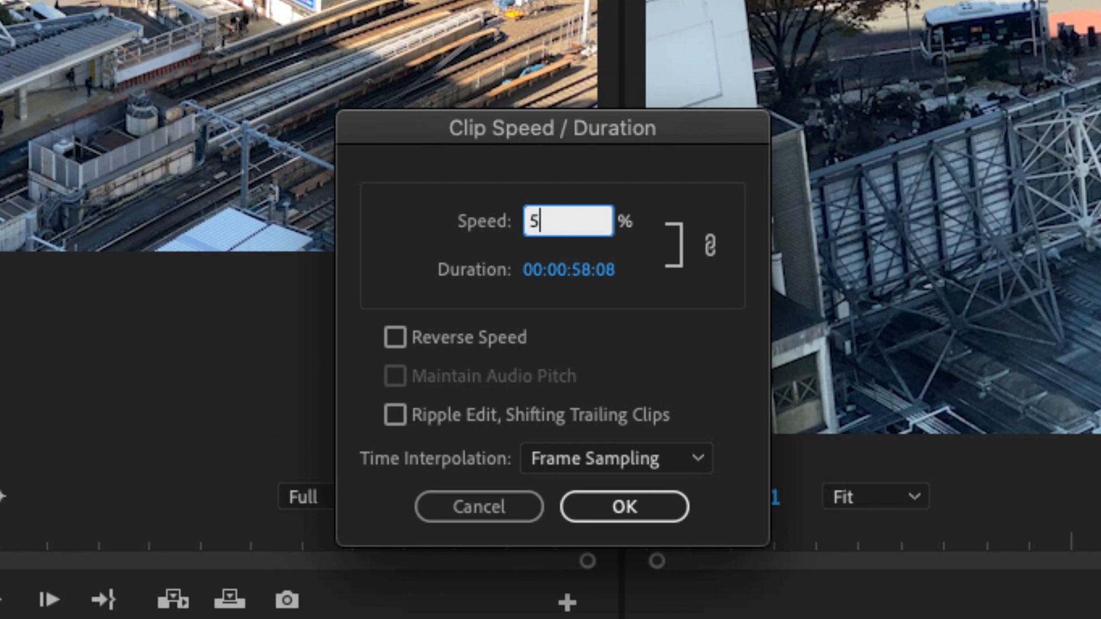
pyautogui.write('0')
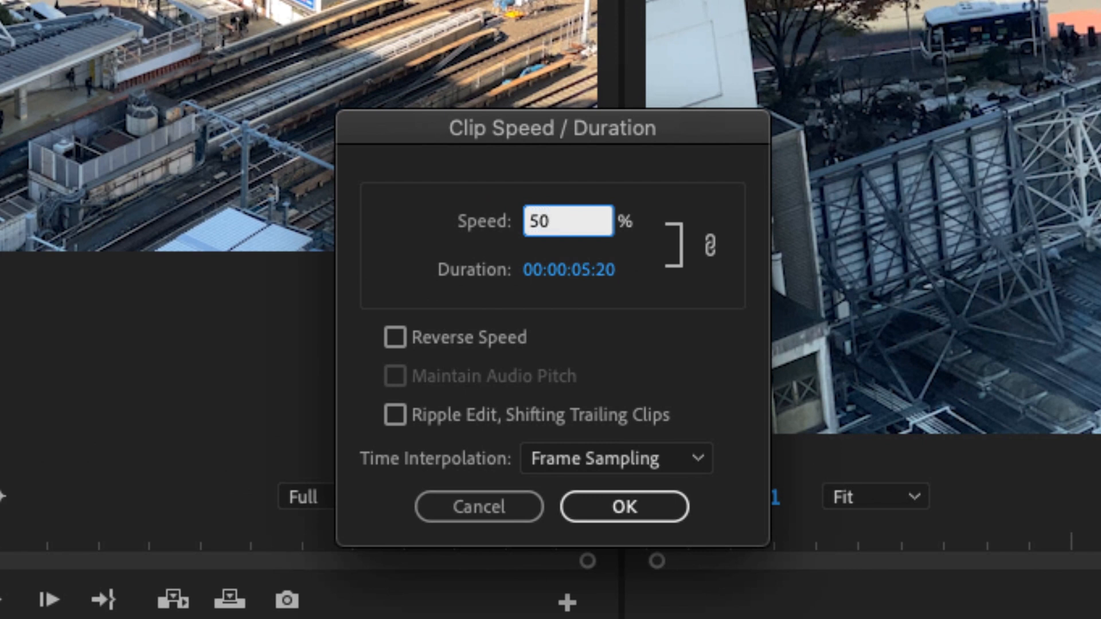
pyautogui.click(624, 507)
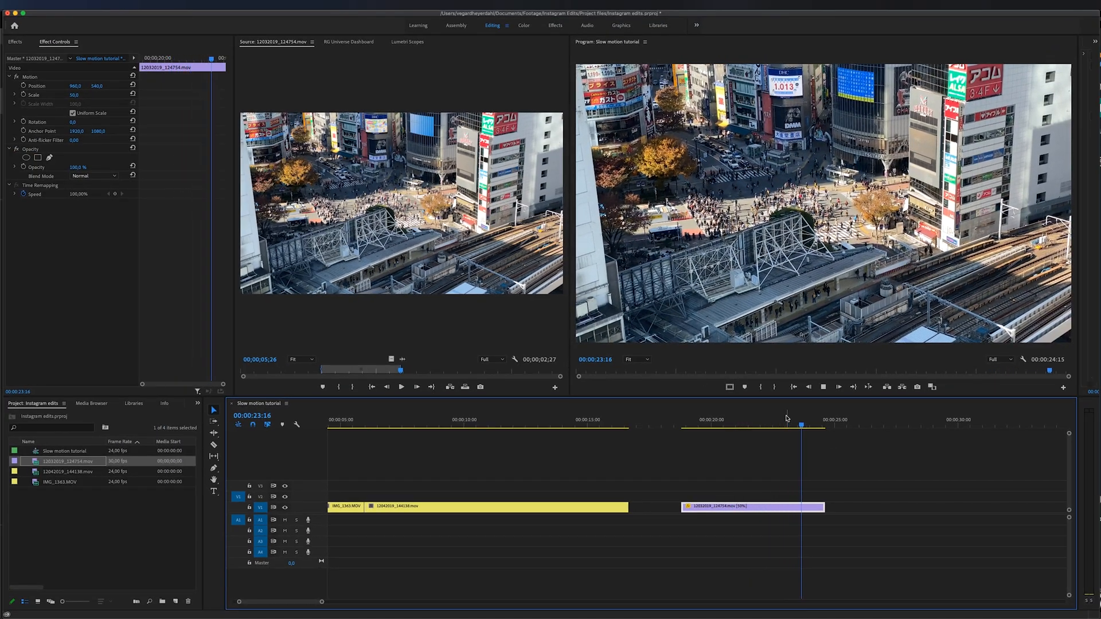
# - Set the 50% clip's time interpolation to Optical Flow
pyautogui.click(725, 419)
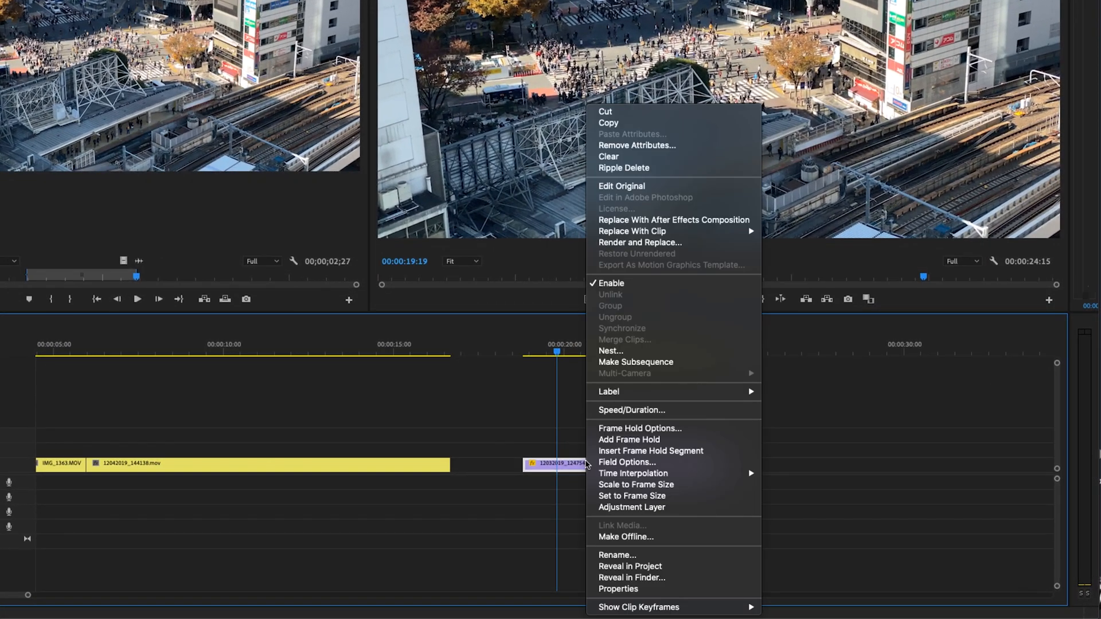
pyautogui.moveTo(654, 484)
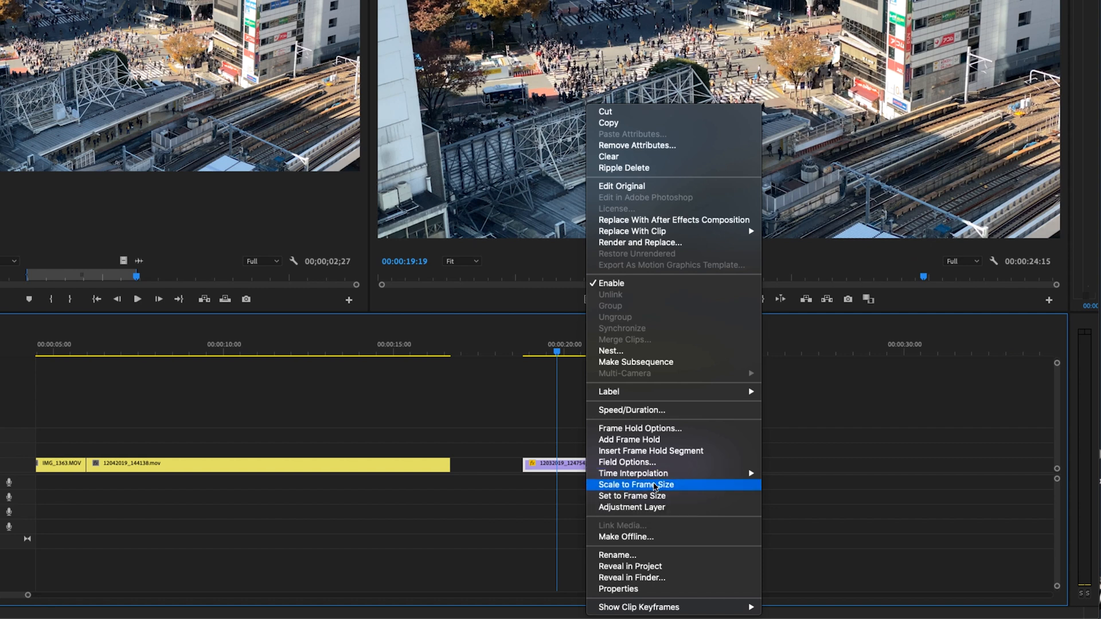
pyautogui.moveTo(633, 474)
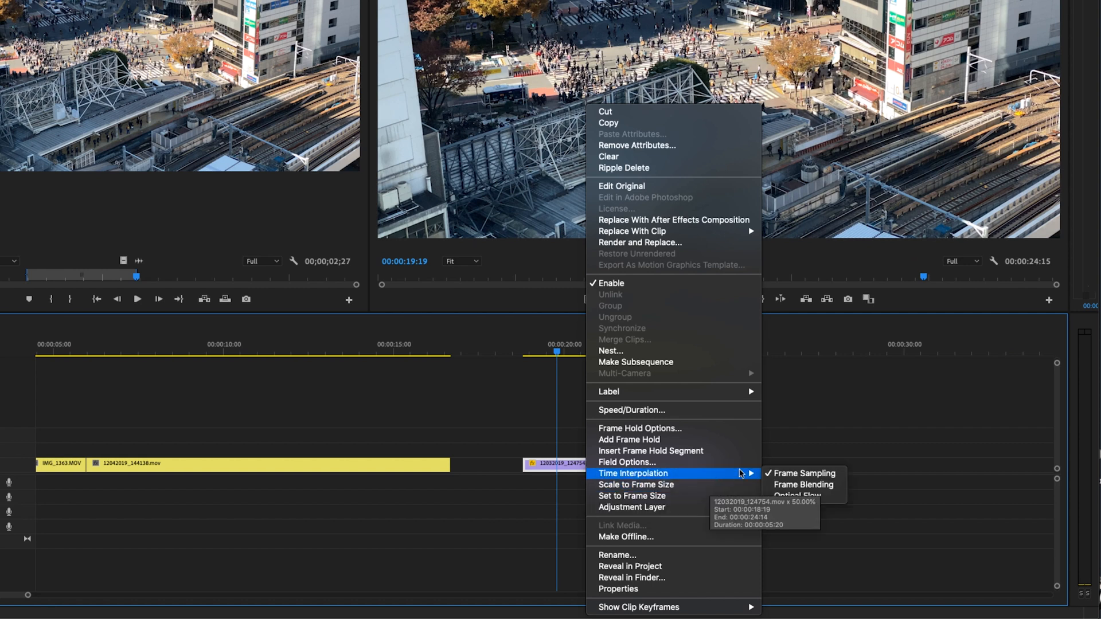
pyautogui.moveTo(794, 496)
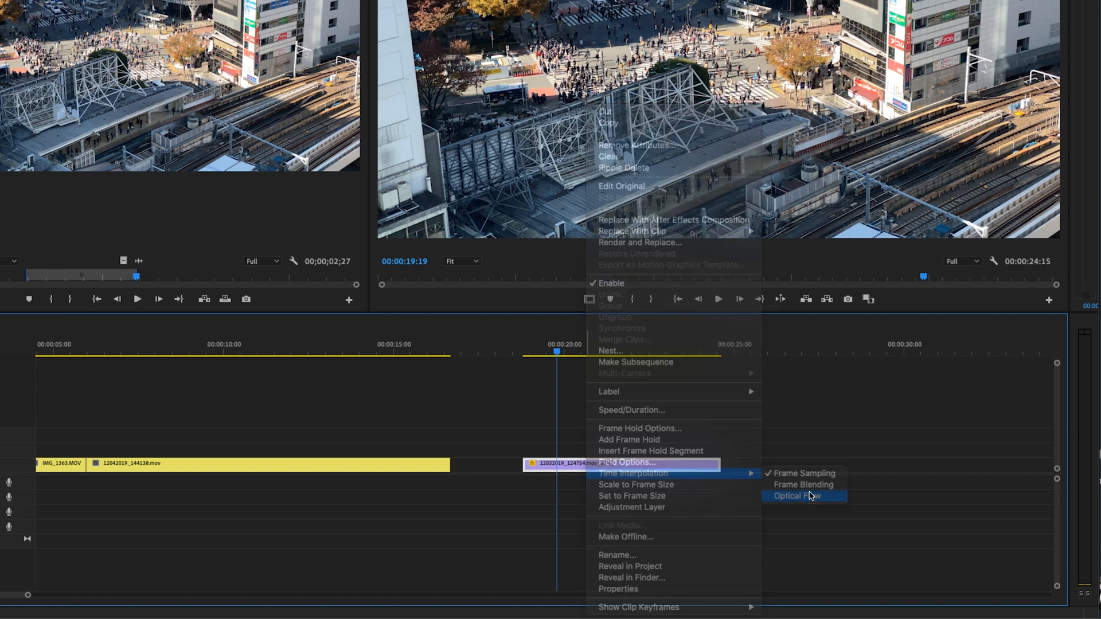
pyautogui.click(799, 495)
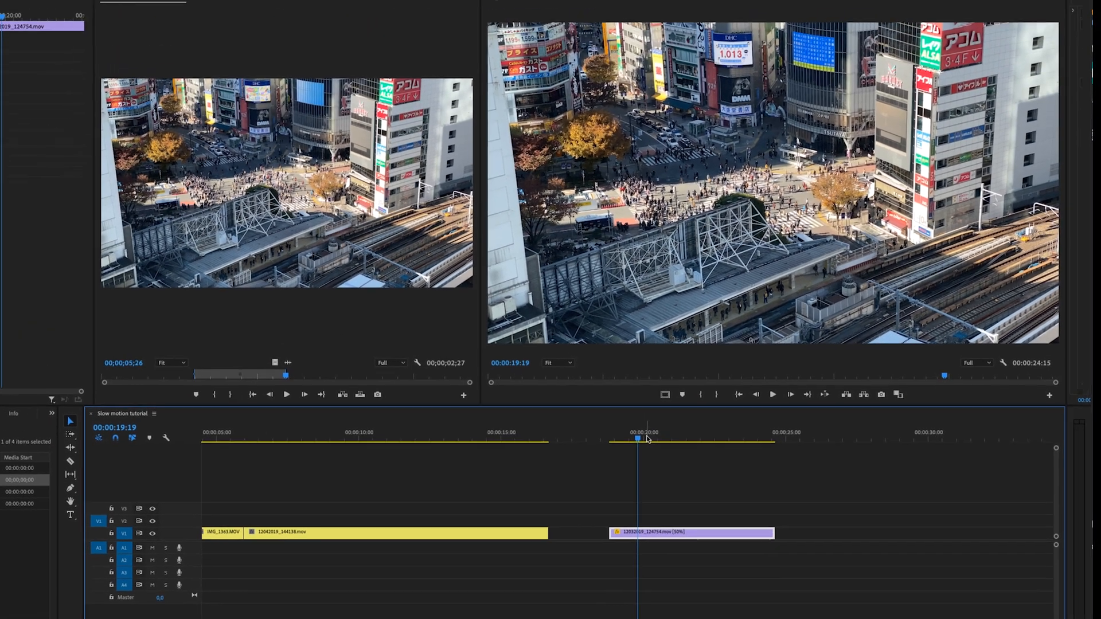